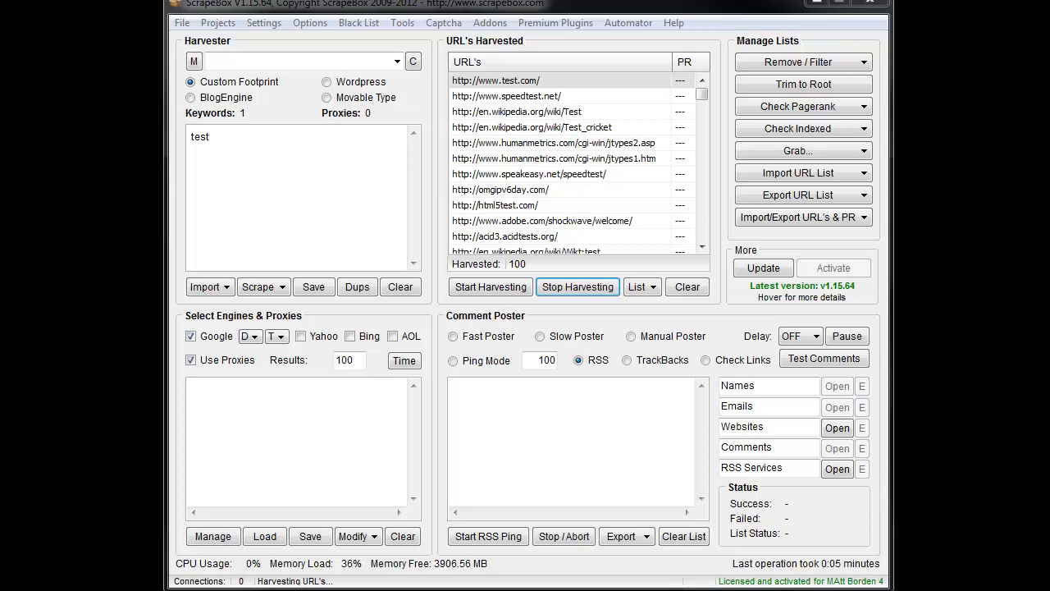
mouse_move(480, 25)
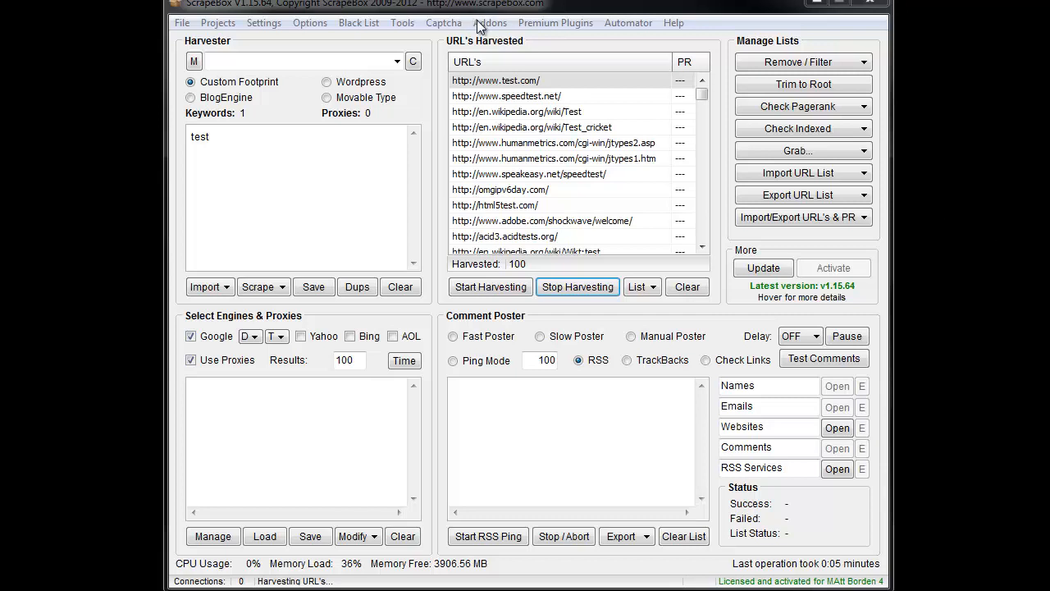
Launch the ScrapeBox Outbound Link Checker from the Addons menu.
left_click(490, 22)
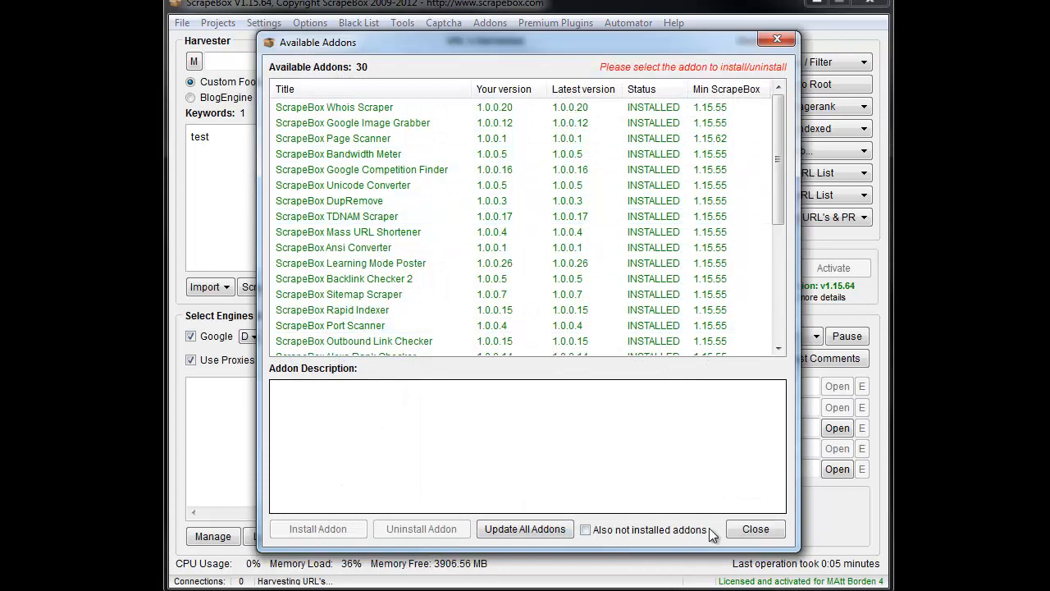
left_click(755, 528)
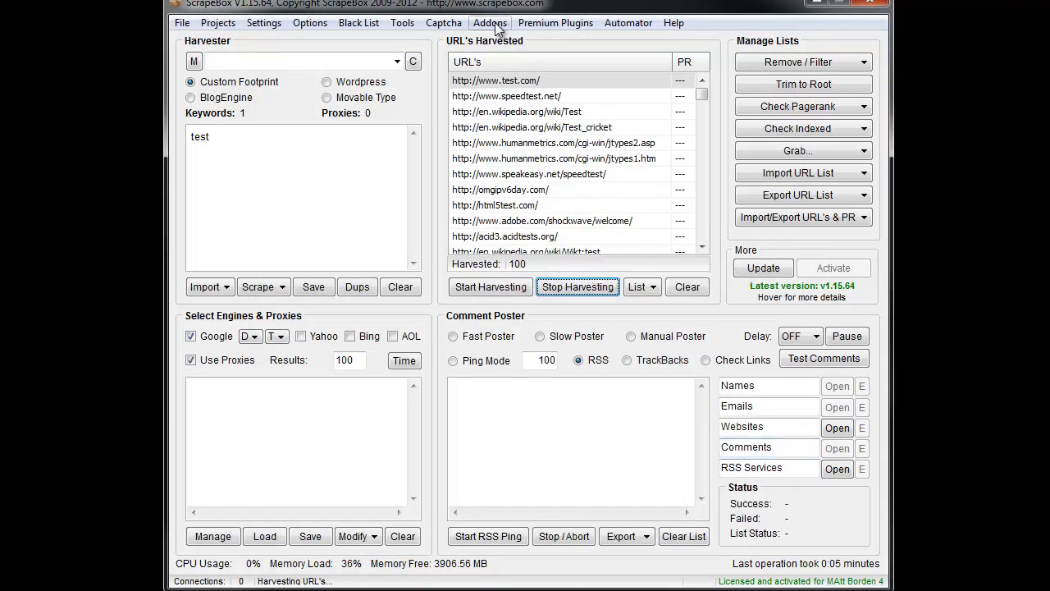
left_click(490, 23)
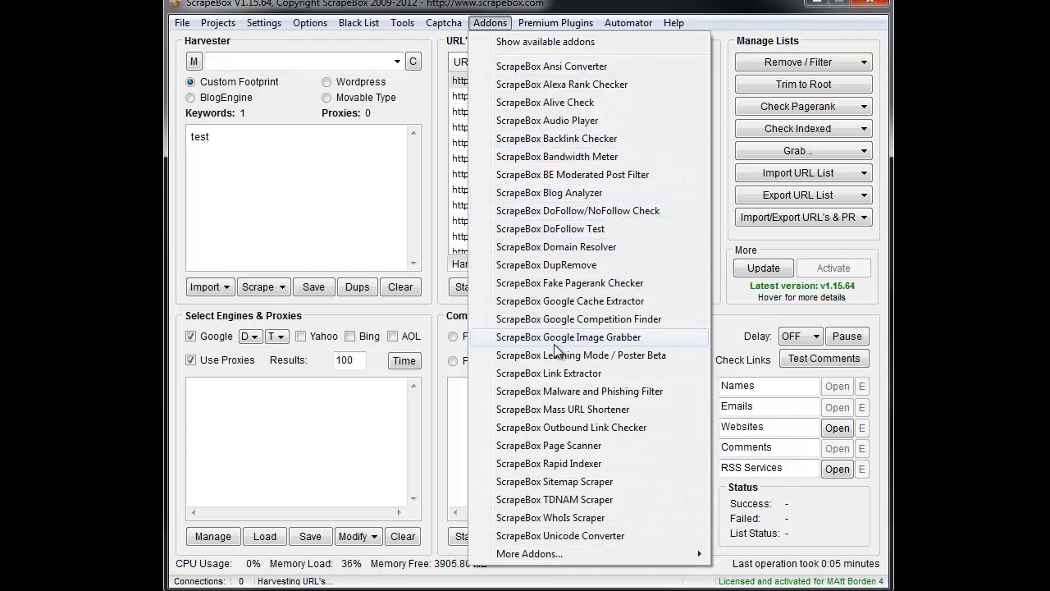
left_click(571, 427)
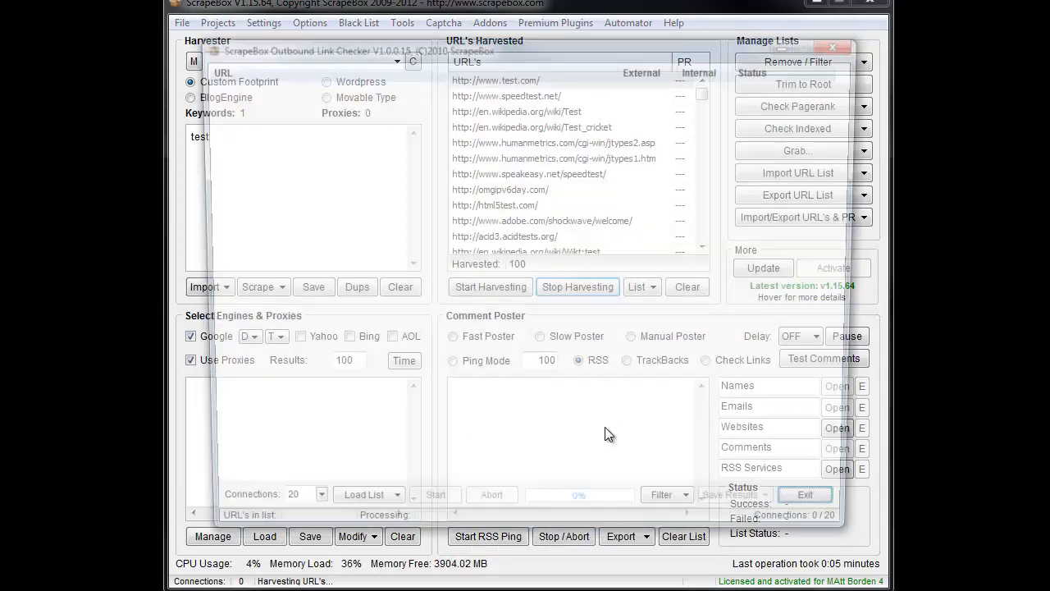
Load the 100 harvested URLs from ScrapeBox into the link checker.
left_click(305, 514)
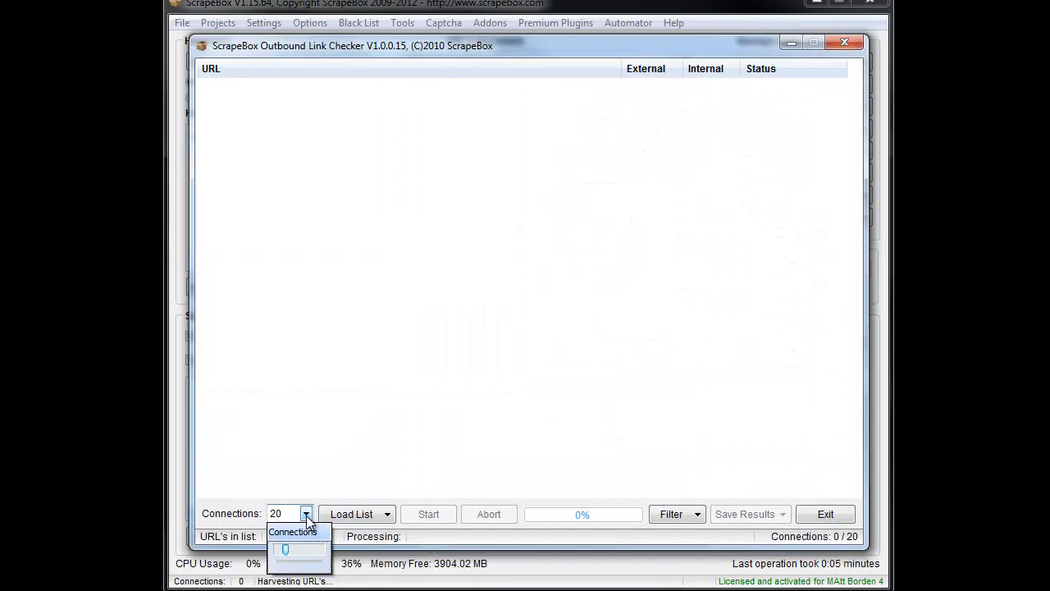
left_click(386, 513)
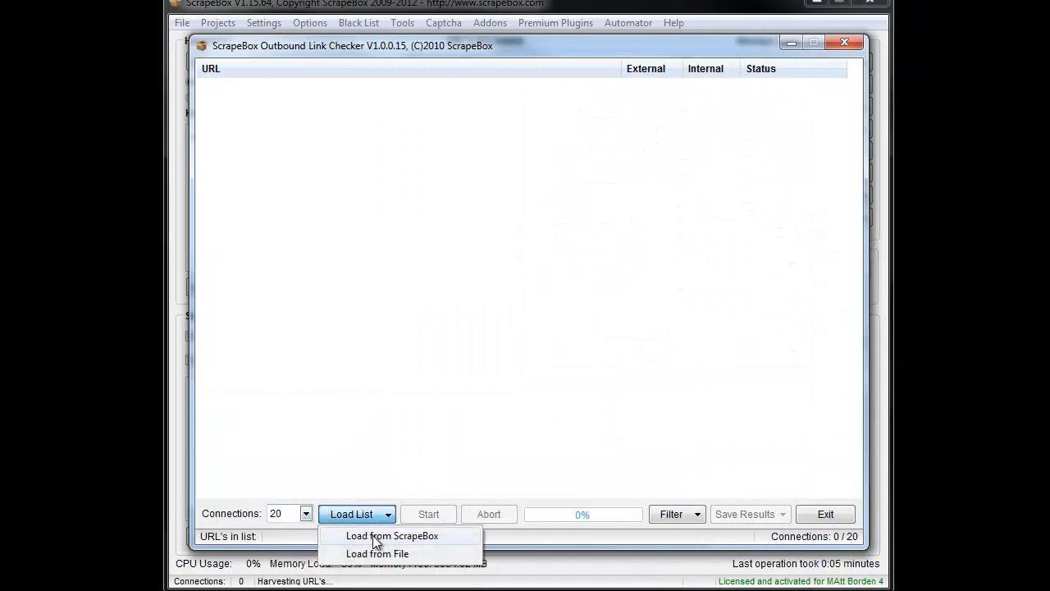
left_click(392, 535)
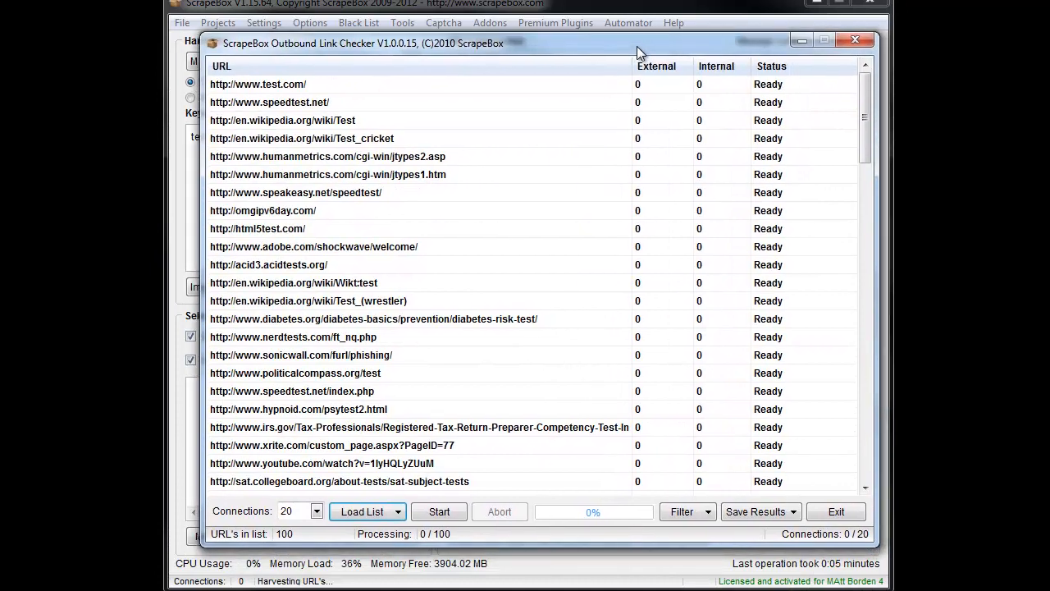
Run the outbound link check to 100% and scroll through the Completed, Timeout and Aborted results.
left_click(439, 511)
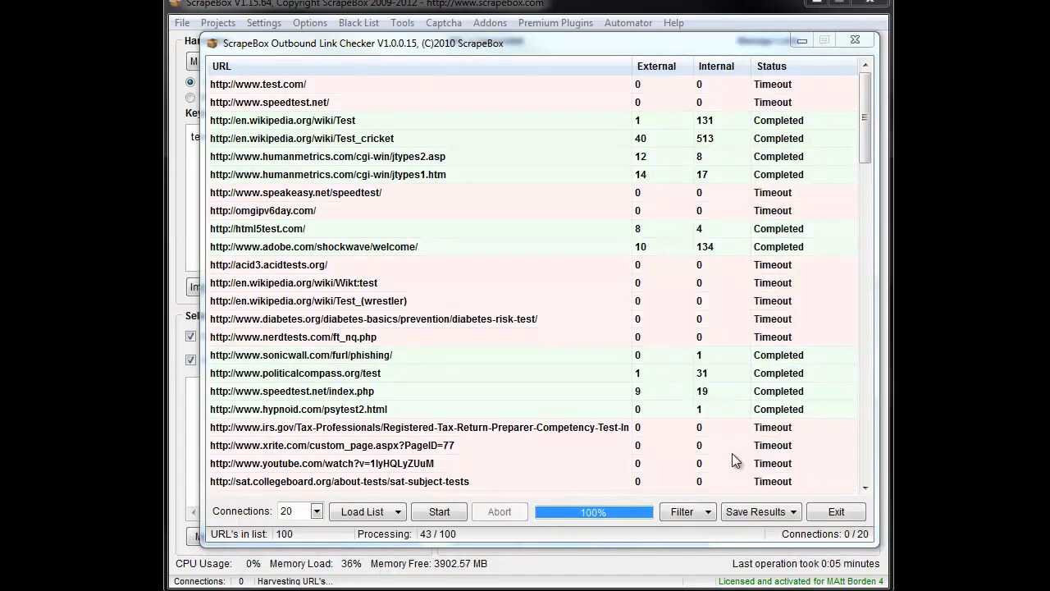
mouse_move(674, 326)
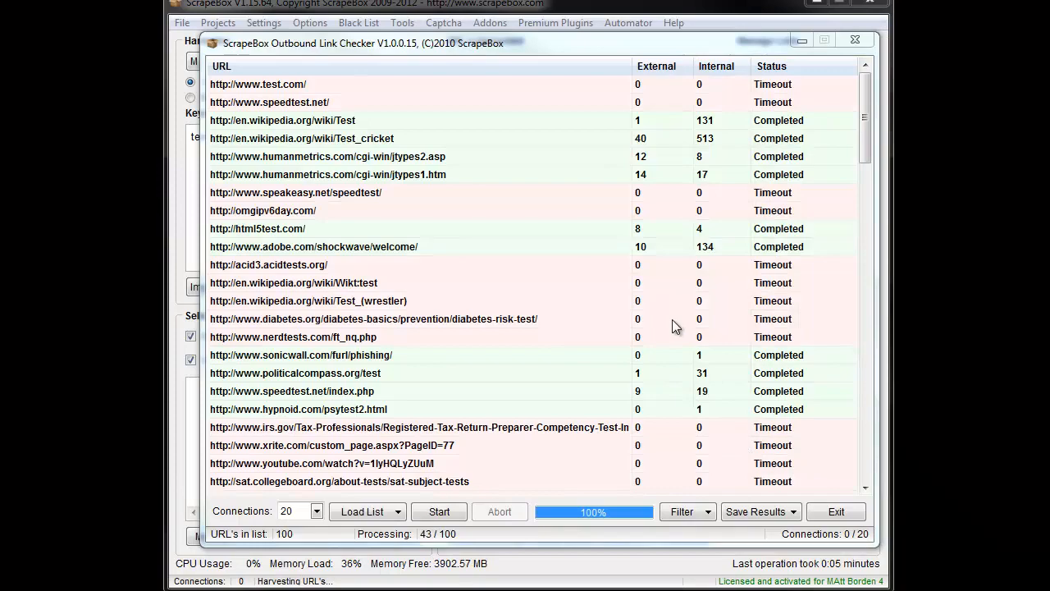
left_click(373, 318)
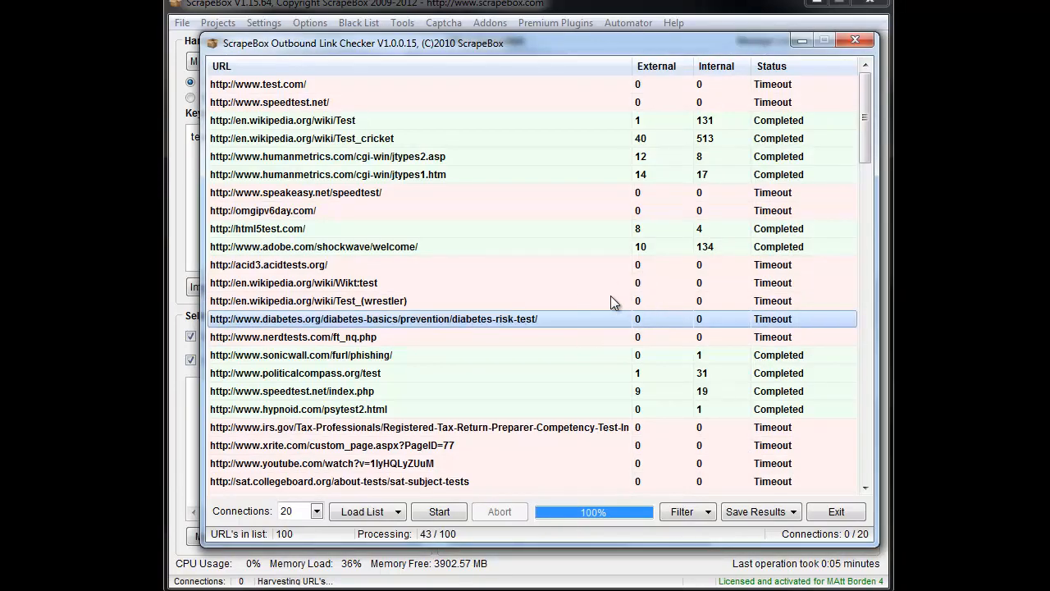
scroll("down", 3)
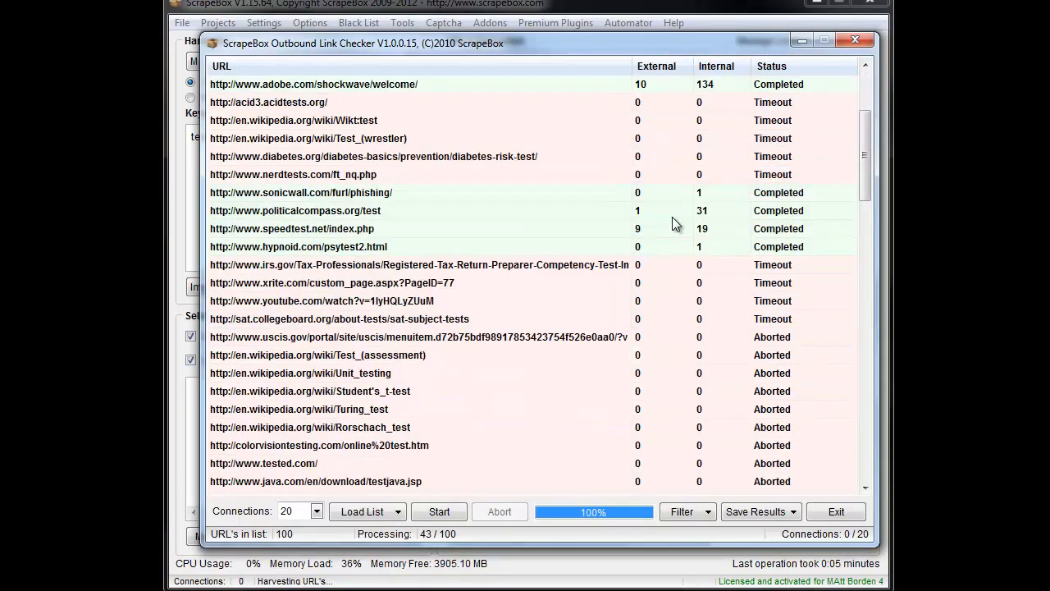
scroll("down", 3)
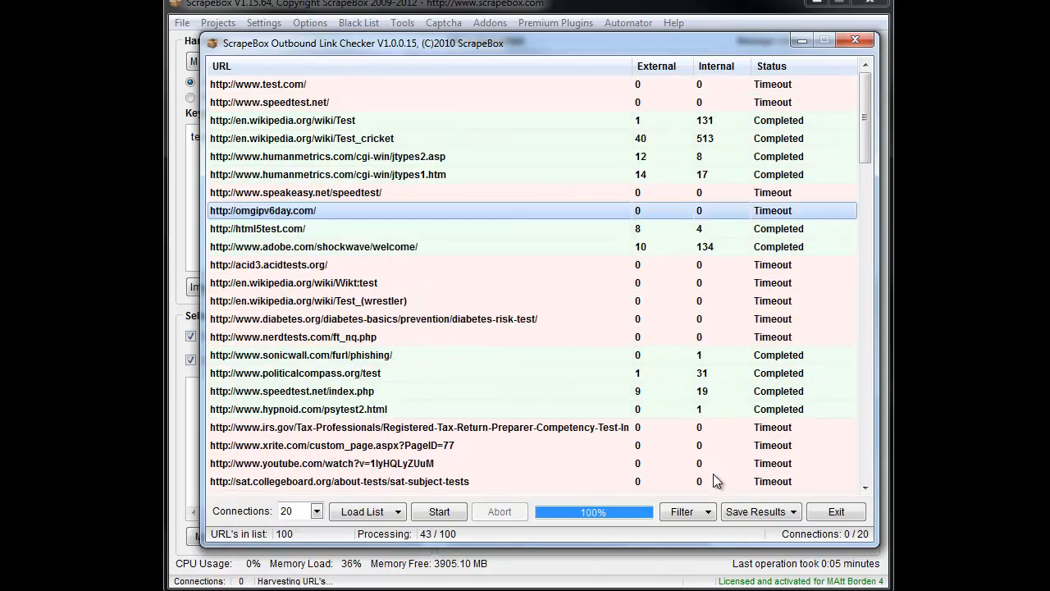
Remove the Timeout and Aborted error entries, then enter 500 as the external-link filter limit.
left_click(682, 511)
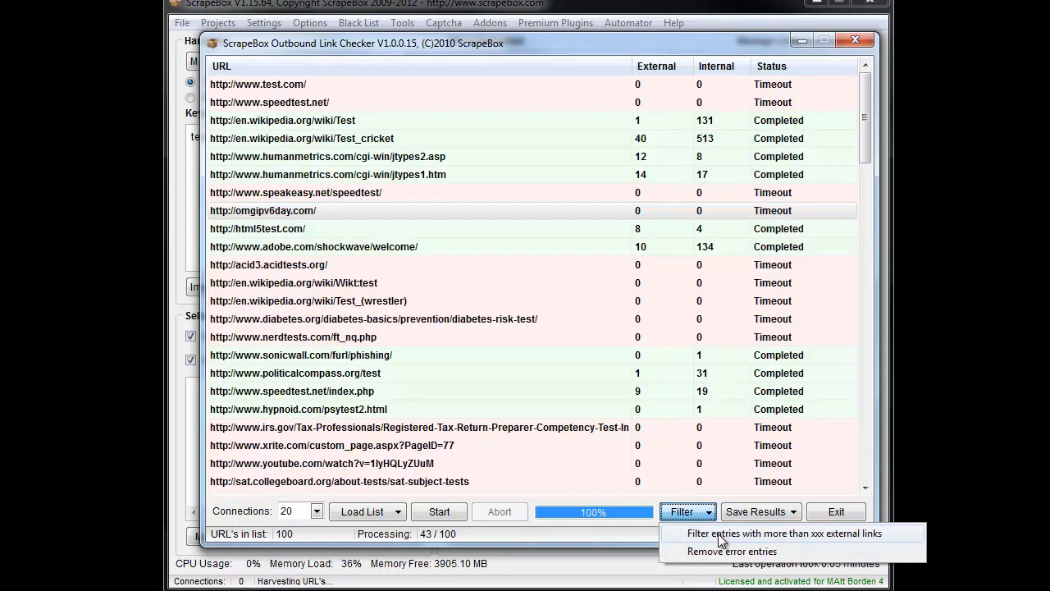
mouse_move(722, 550)
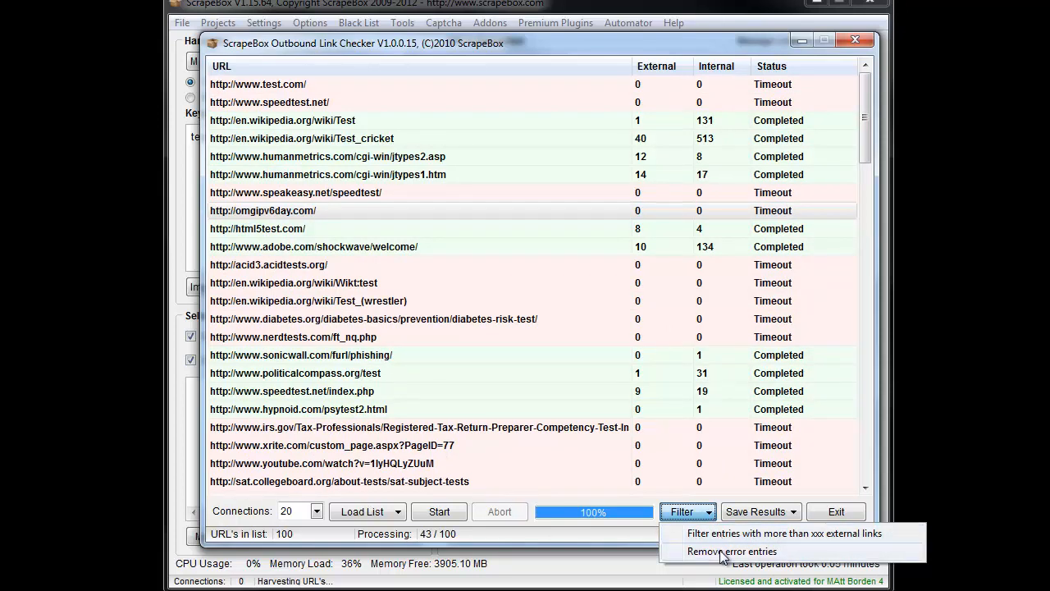
left_click(732, 551)
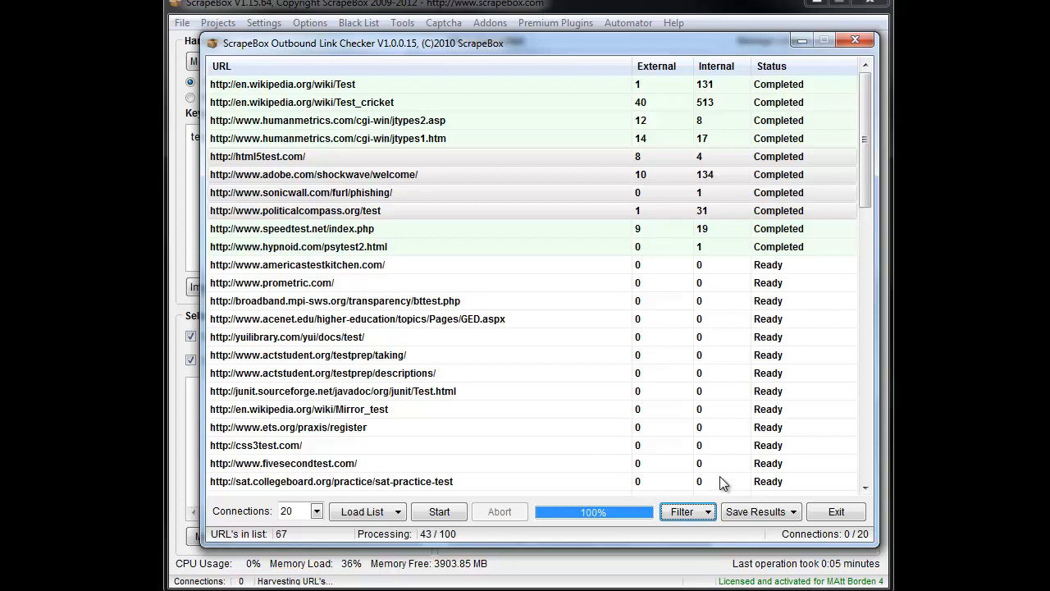
left_click(682, 511)
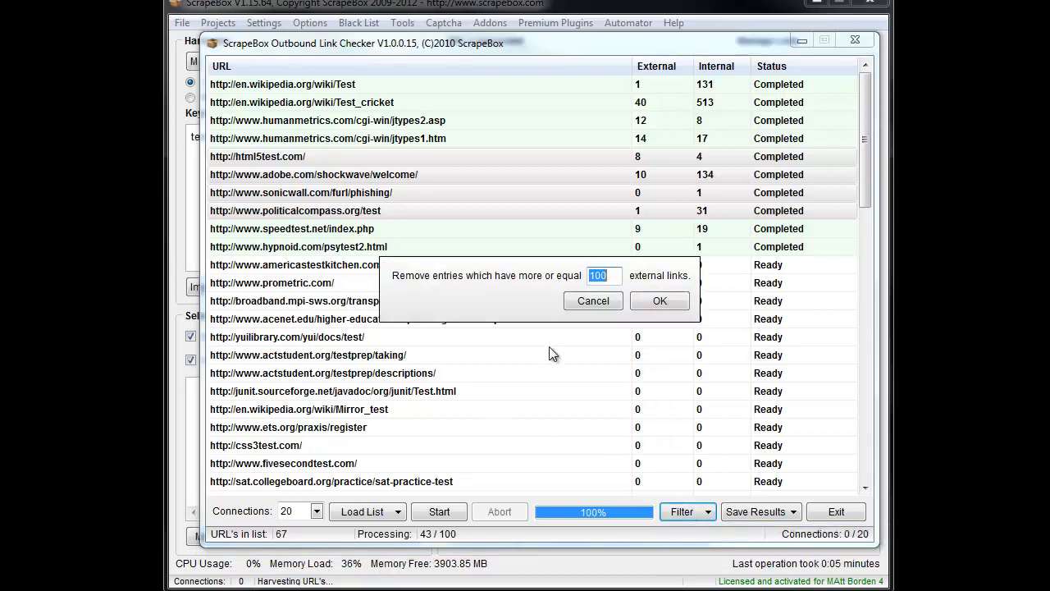
mouse_move(547, 342)
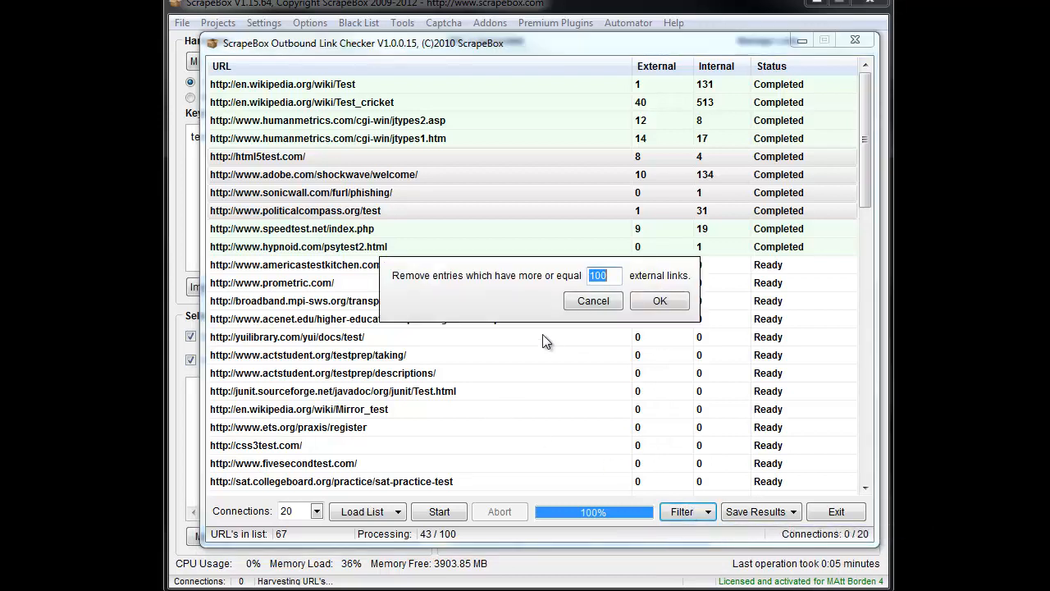
type("500")
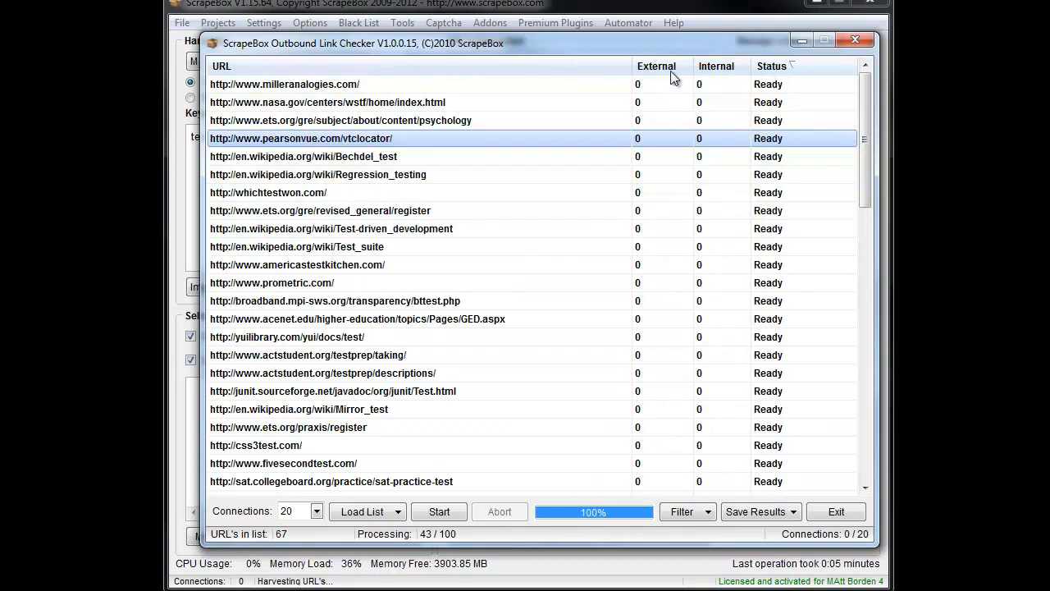
Sort the 67 URLs by external link count descending and save results to ScrapeBox.
left_click(656, 65)
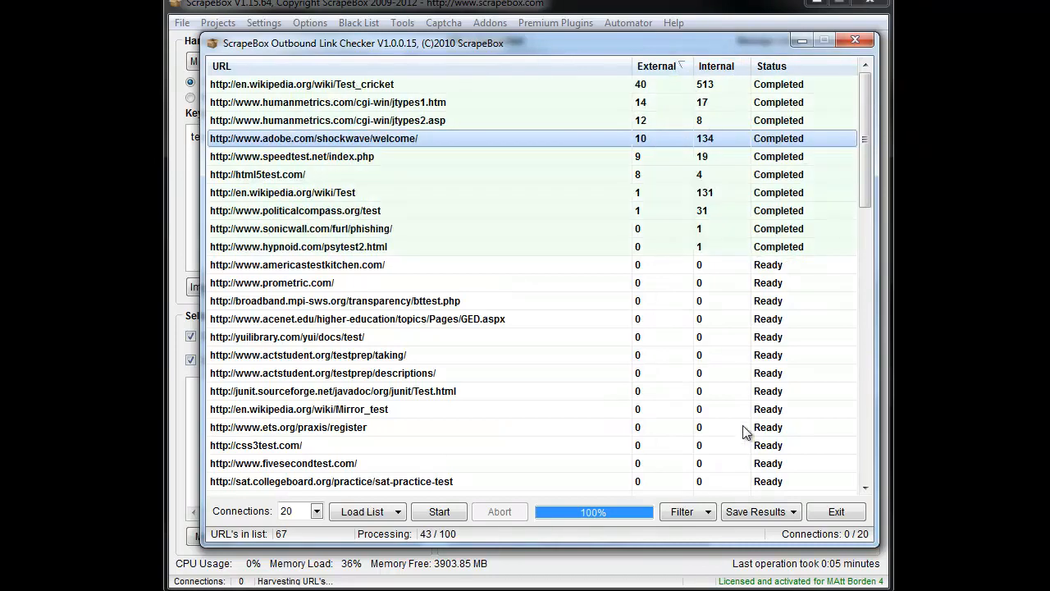
left_click(755, 511)
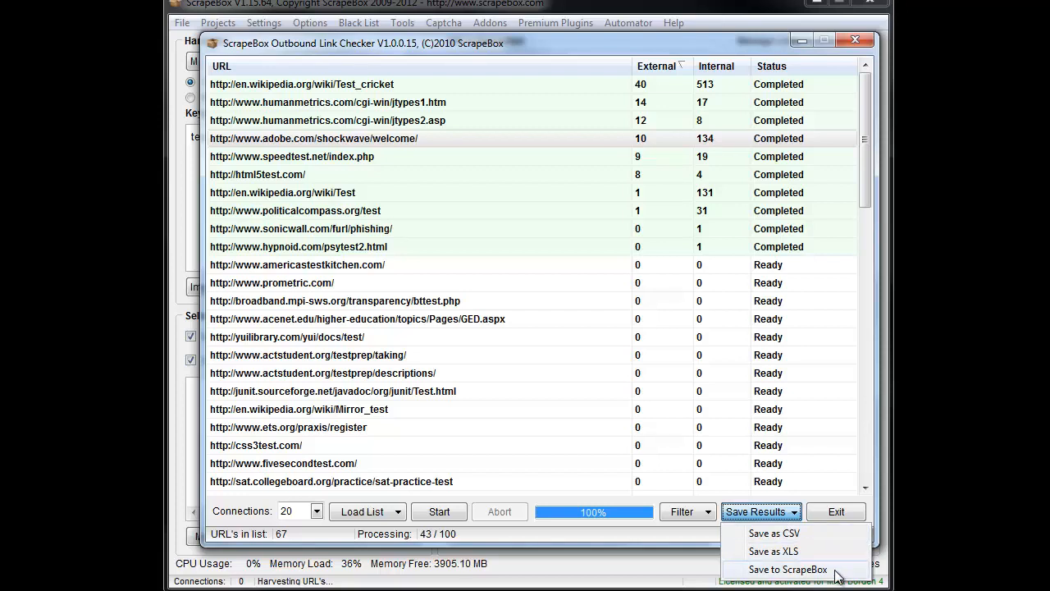
left_click(787, 569)
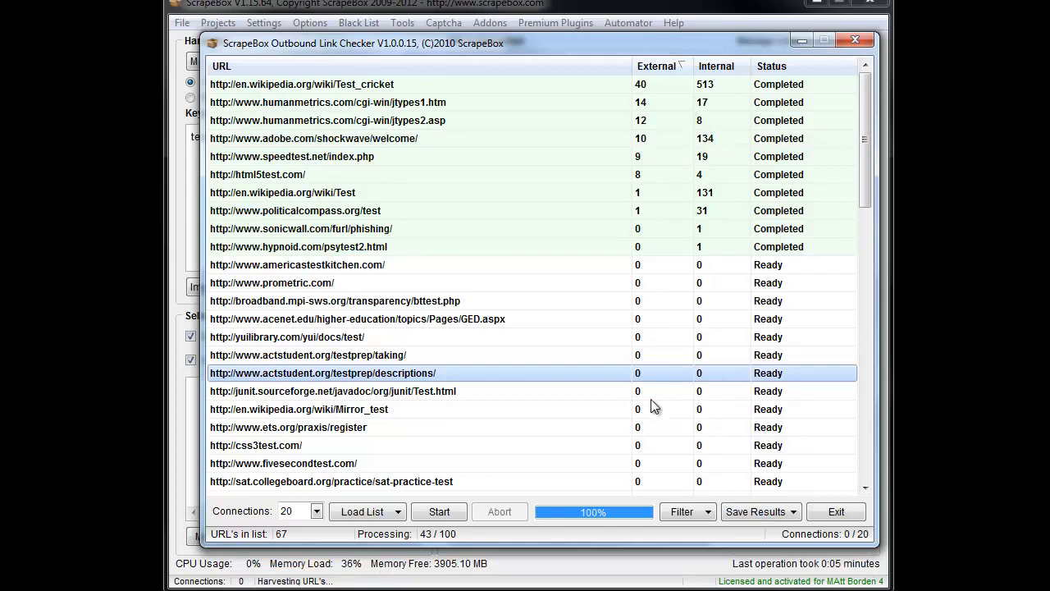